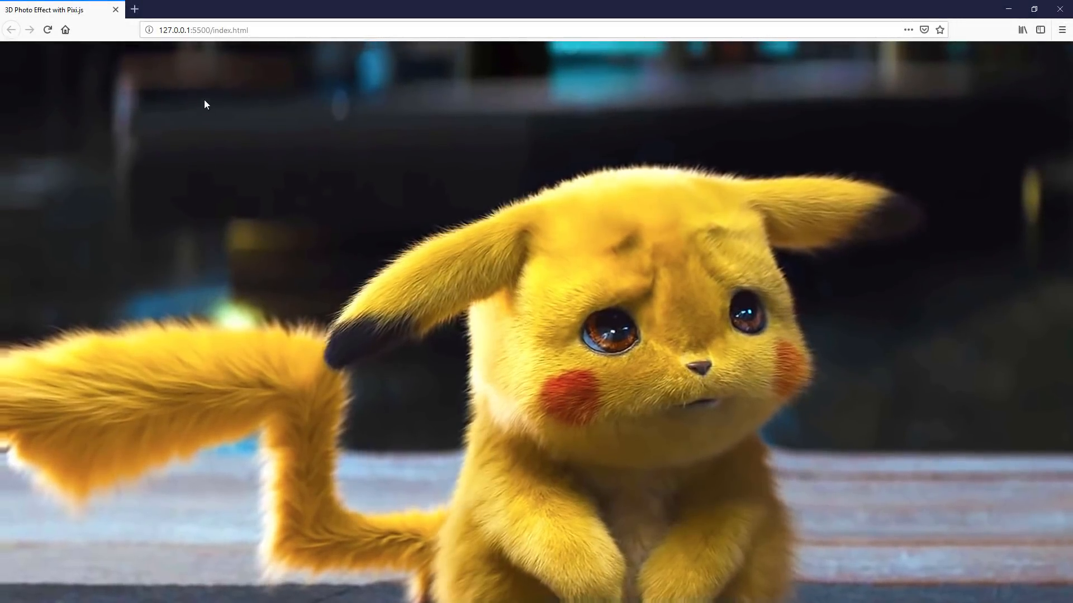
{"action": "mouse_move", "coordinate": [478, 225]}
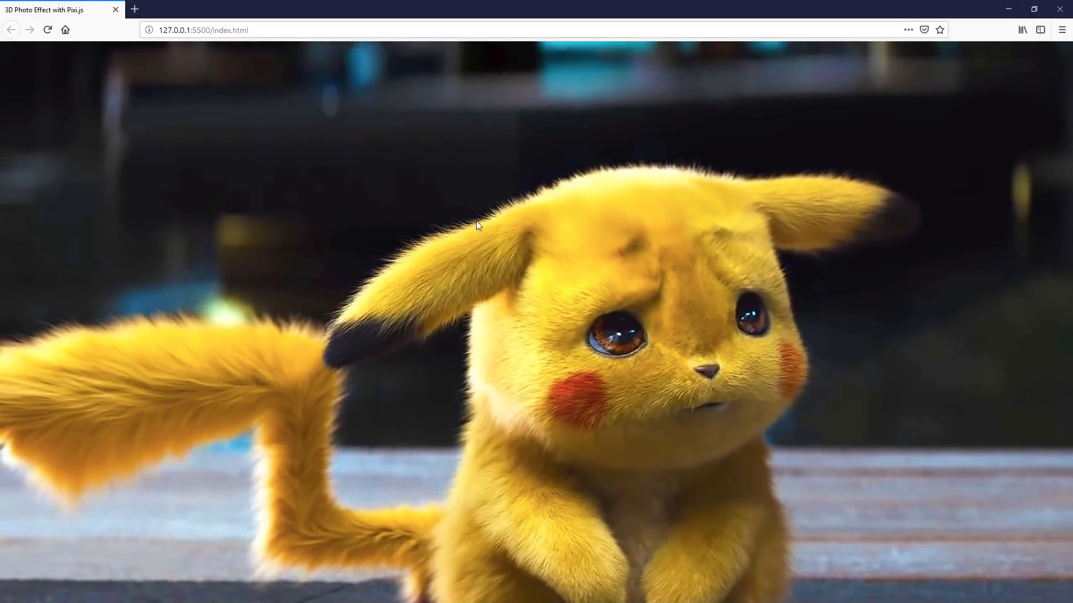
{"action": "mouse_move", "coordinate": [450, 429]}
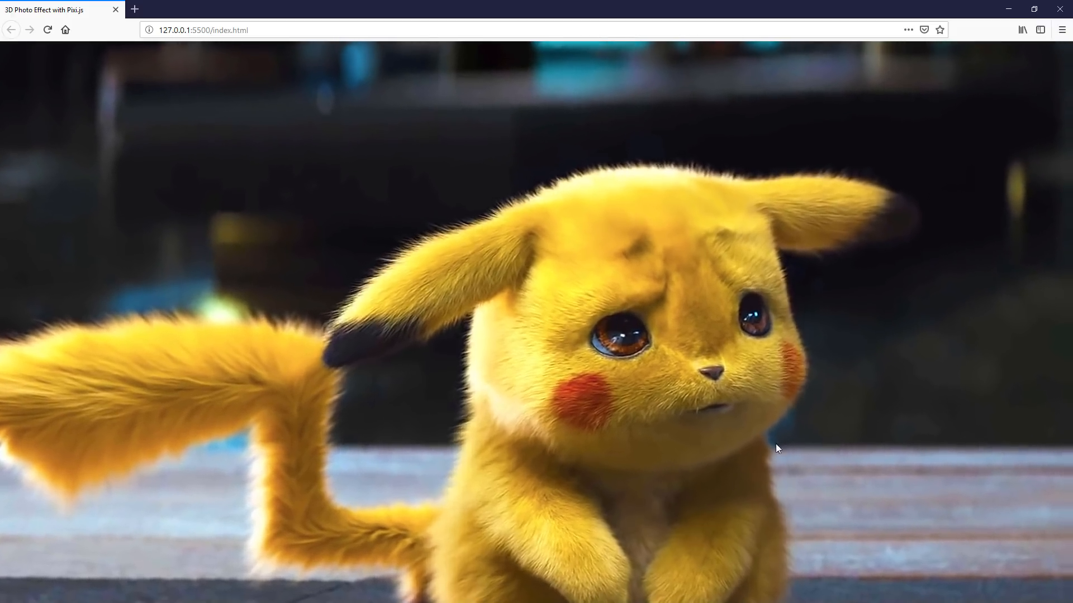
{"action": "mouse_move", "coordinate": [867, 373]}
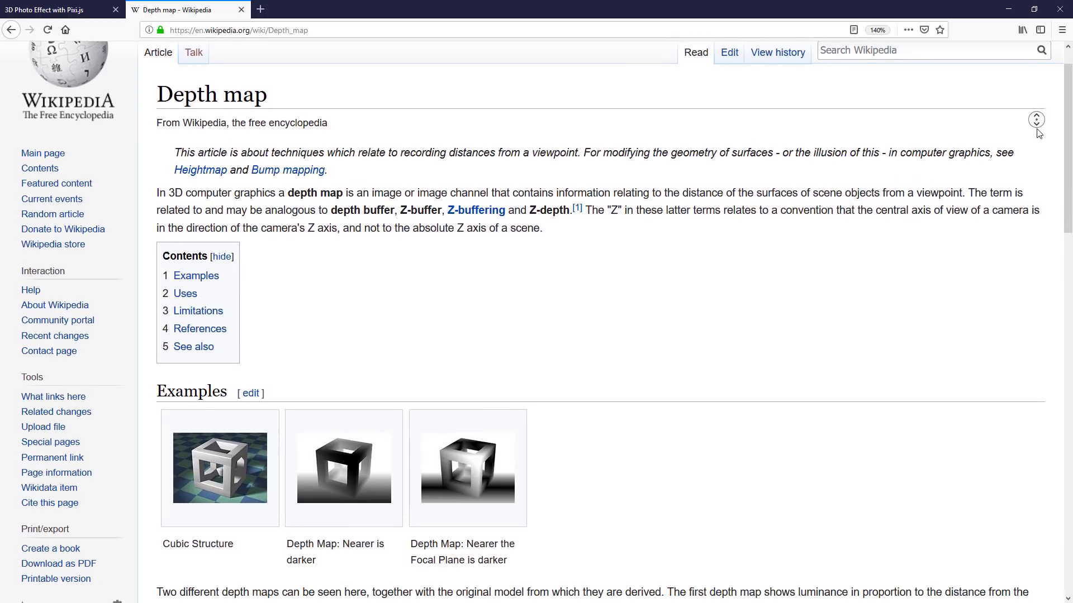
Scroll the Wikipedia Depth map article down to its example depth images.
{"action": "scroll", "scroll_direction": "down", "scroll_amount": 3}
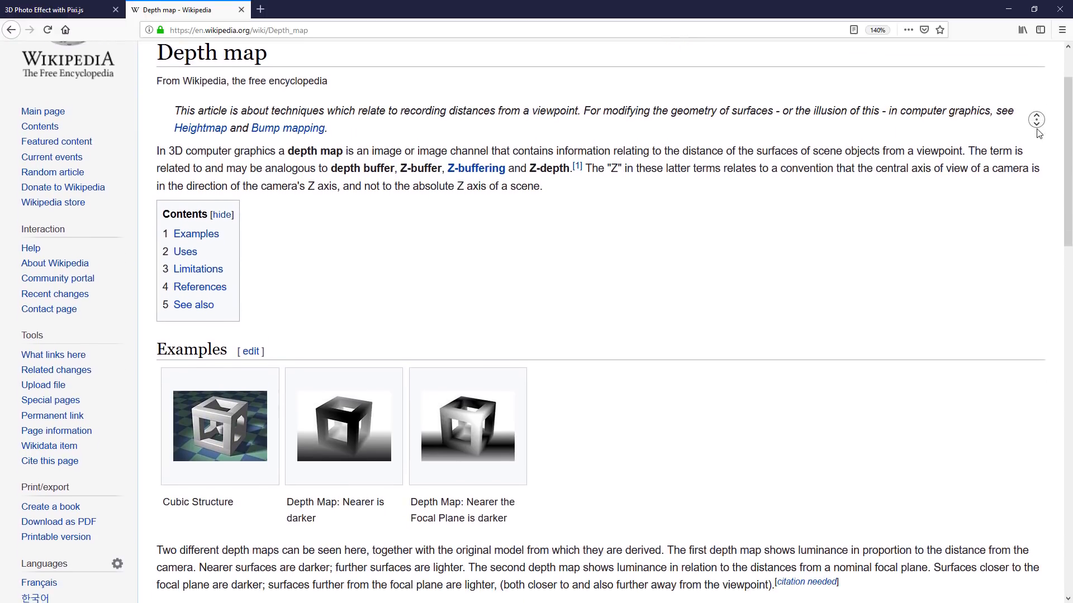
{"action": "scroll", "scroll_direction": "down", "scroll_amount": 3}
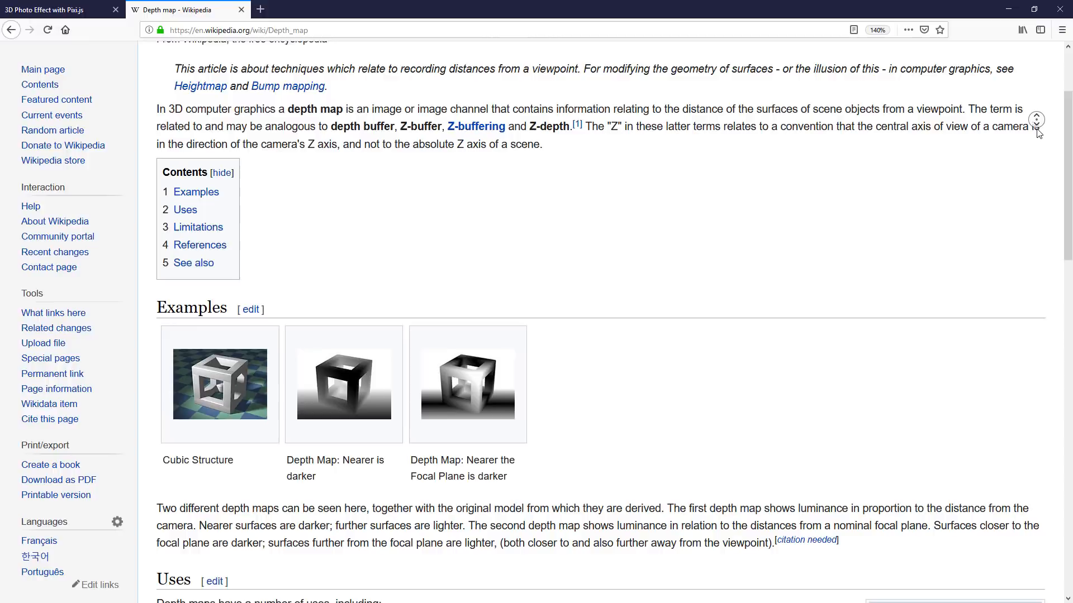
{"action": "left_click", "coordinate": [58, 9]}
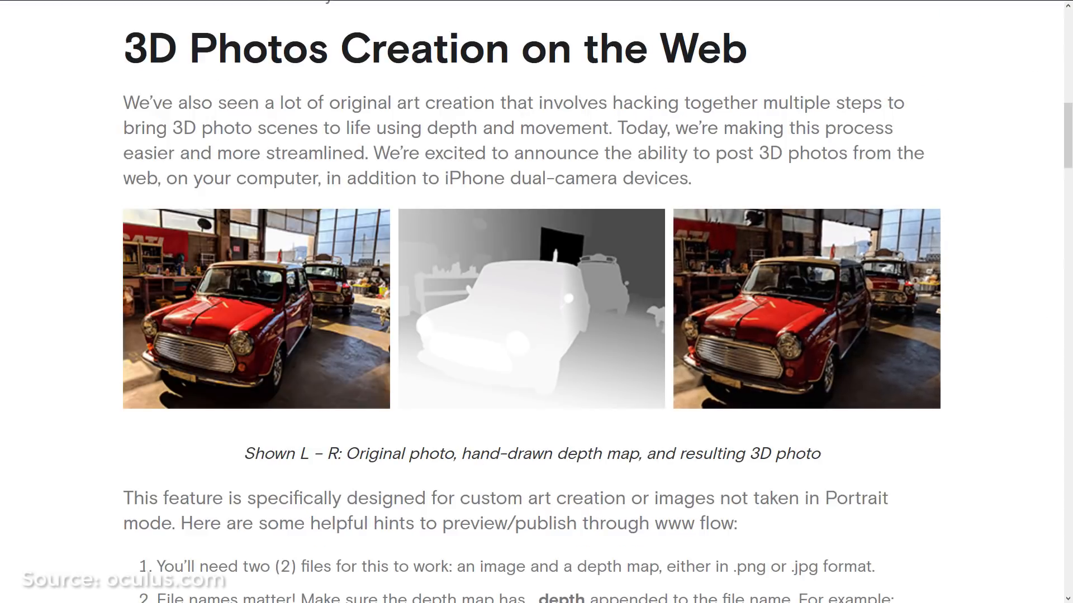
Scroll the Oculus blog post to the '3D Photos Creation on the Web' section.
{"action": "scroll", "scroll_direction": "down", "scroll_amount": 3}
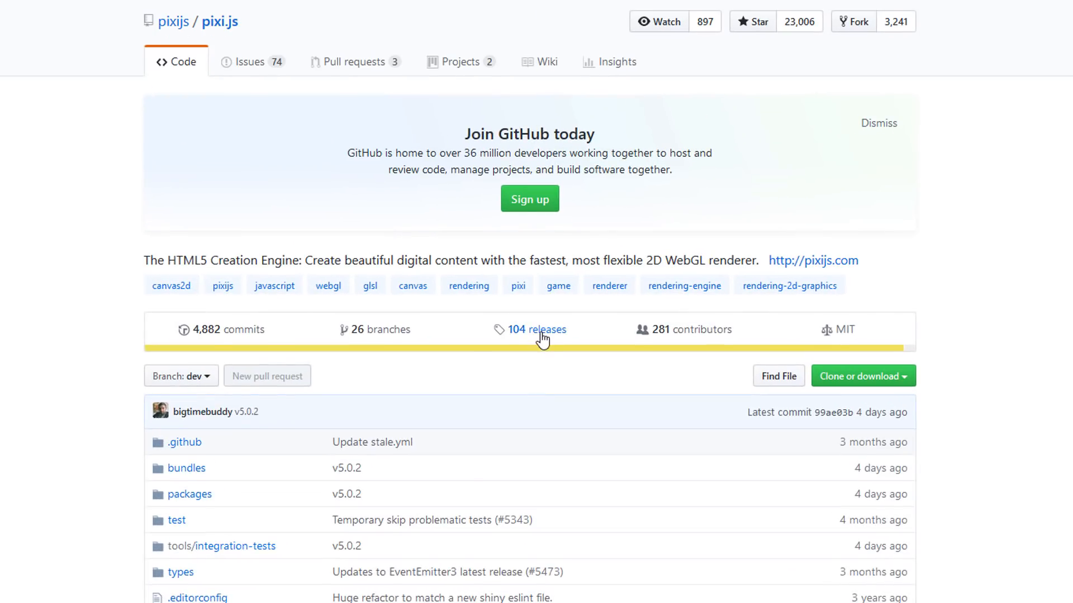
Open the pixi.js repository's '104 releases' list.
{"action": "left_click", "coordinate": [539, 329]}
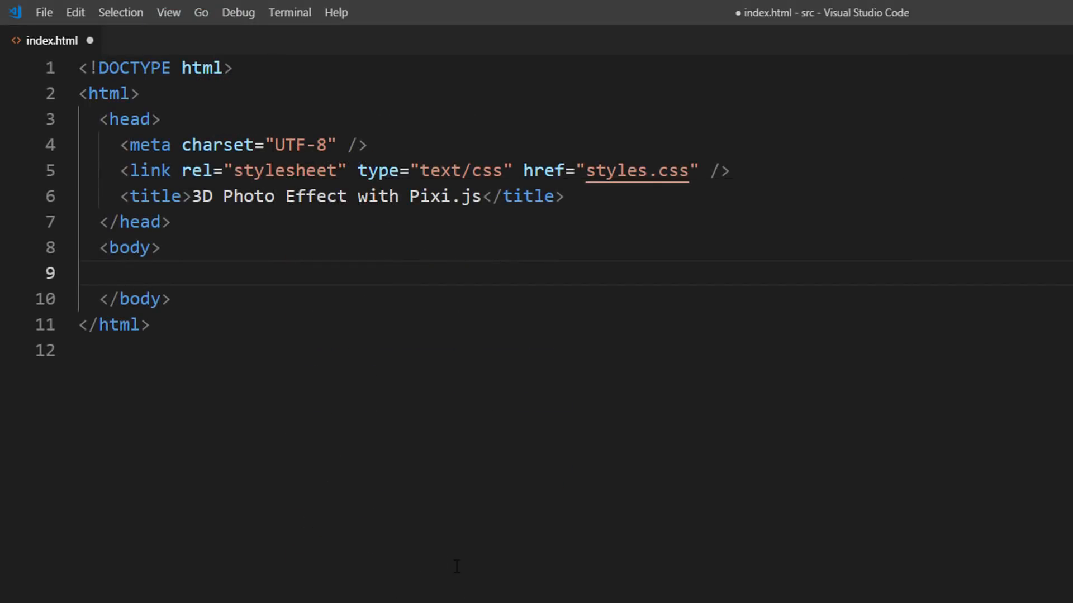
Add a pixi-v5.min.js script tag and a script creating a window-sized PIXI.Application.
{"action": "type", "text": "<script src=\"pixi-v5.min.js\"></script>"}
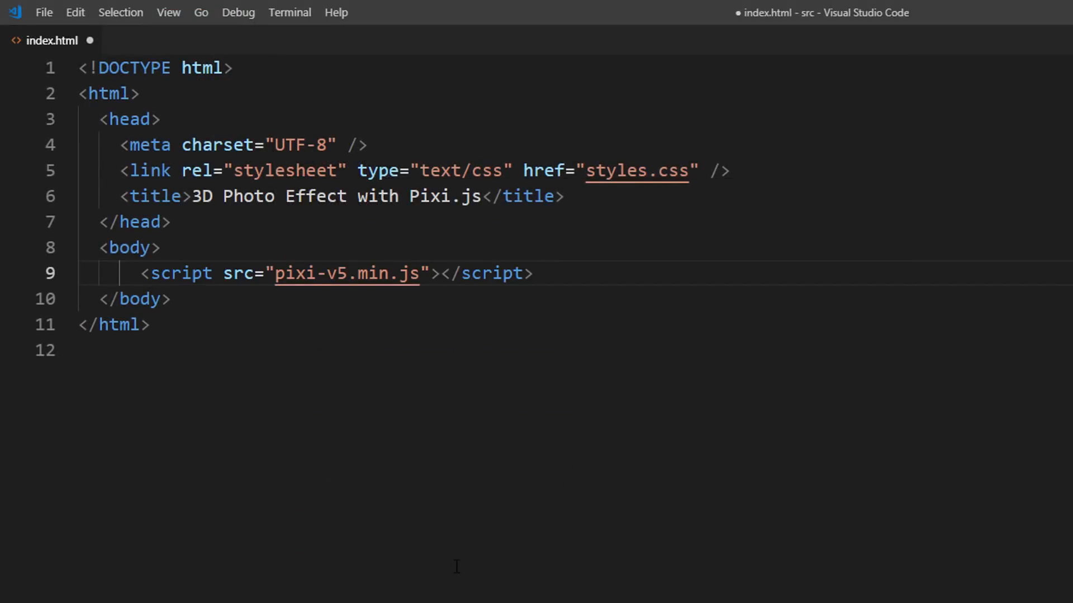
{"action": "type", "text": "<script>"}
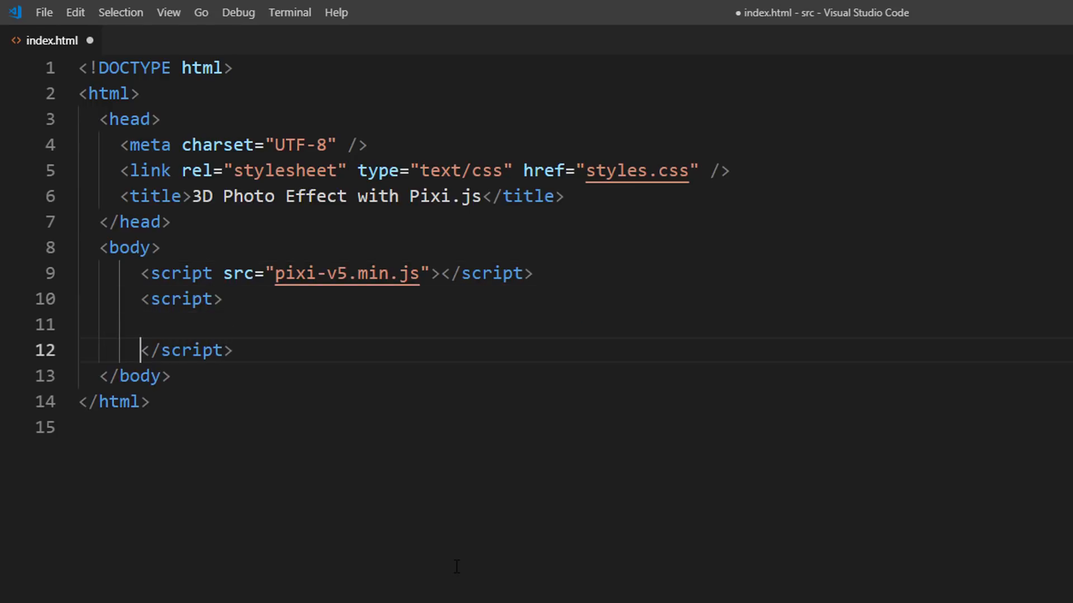
{"action": "type", "text": "let app = new P"}
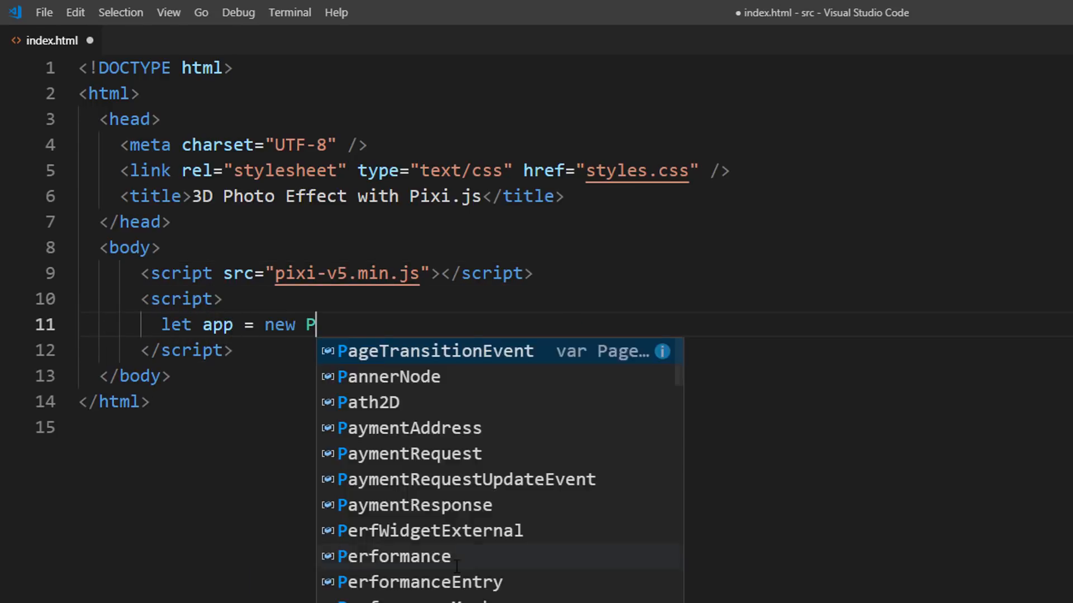
{"action": "type", "text": "IXI.Application()"}
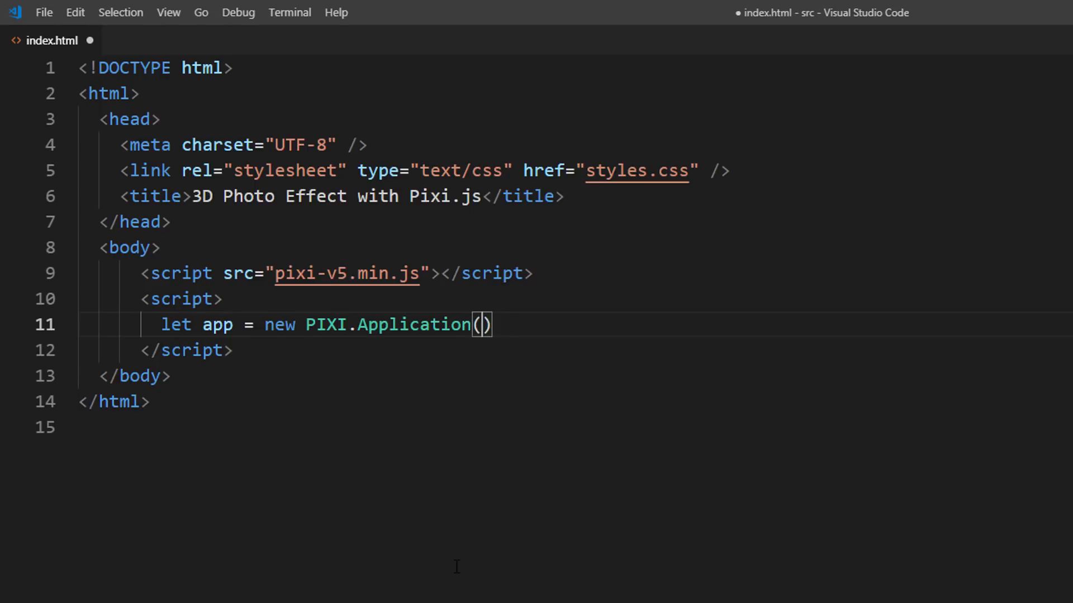
{"action": "type", "text": "{width: window"}
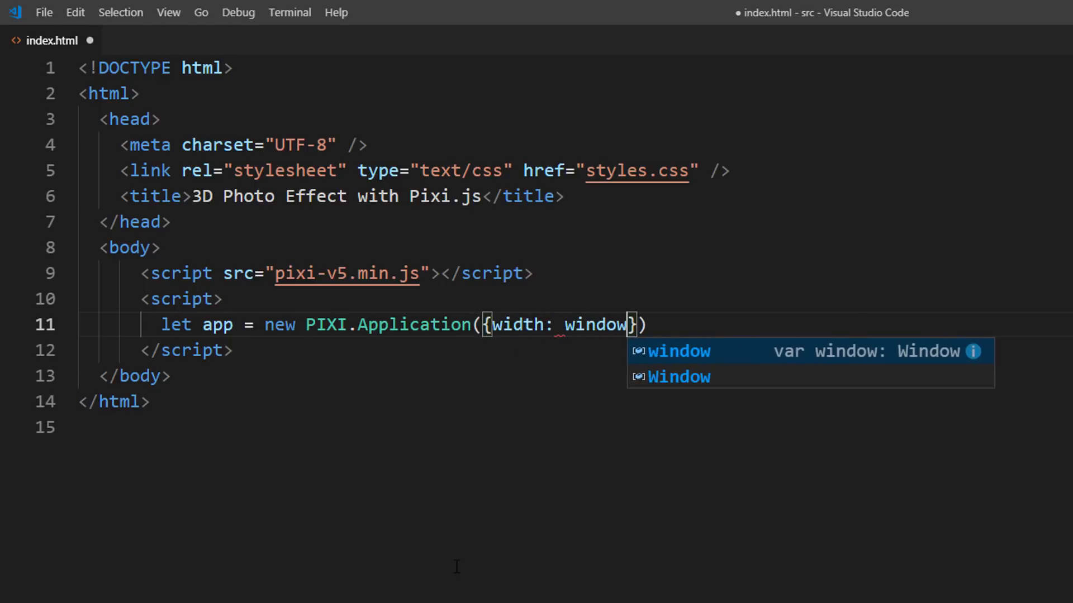
{"action": "type", "text": ".innerWidth, h"}
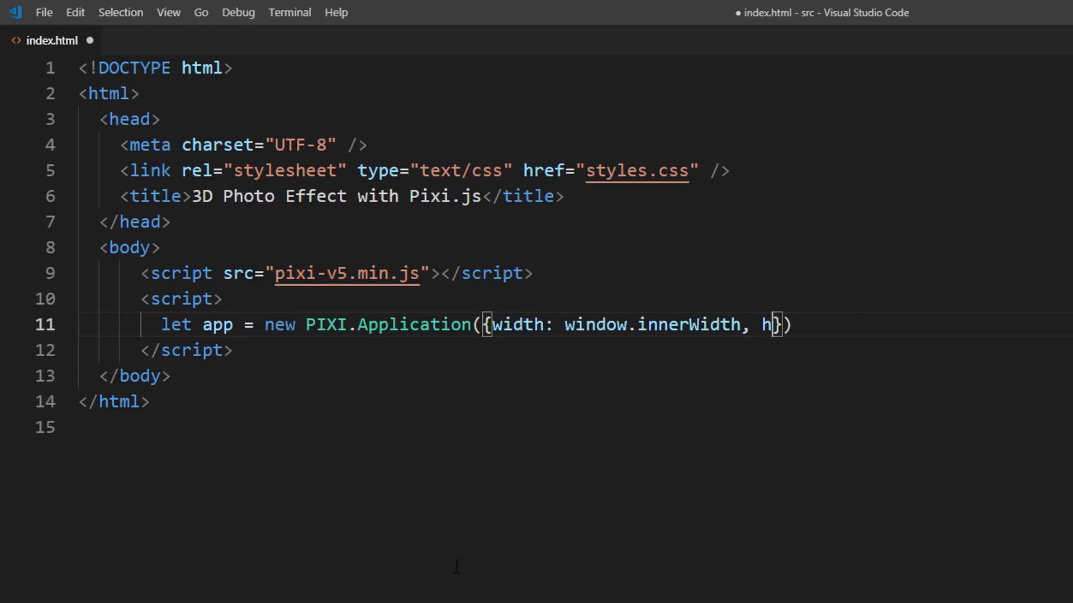
{"action": "type", "text": "eight: window.innerHeight"}
{"action": "type", "text": "document.body."}
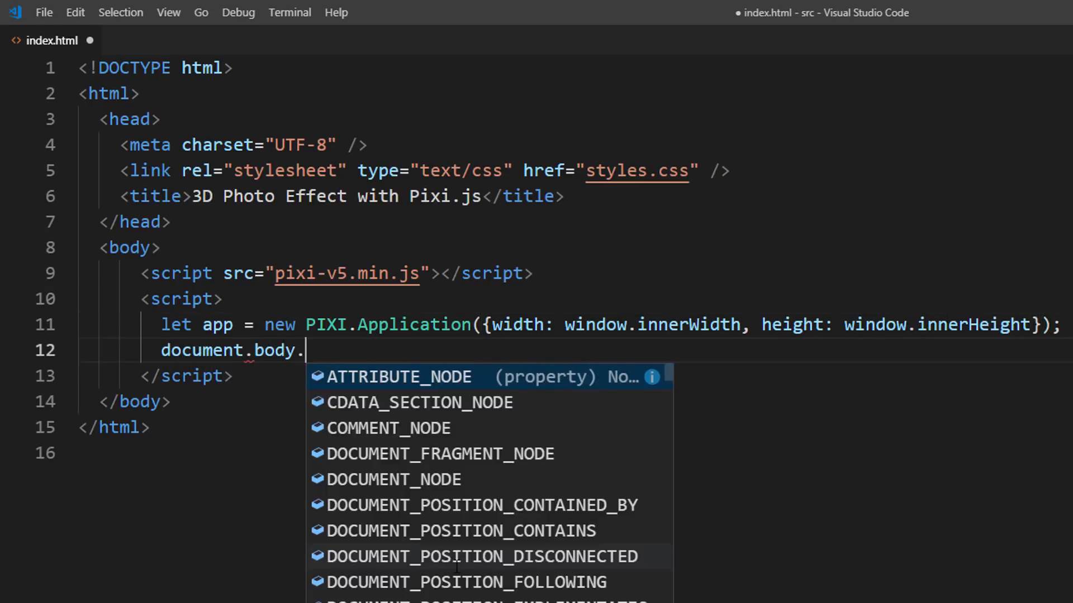
{"action": "type", "text": "appendChild(app.view);"}
{"action": "type", "text": "let im"}
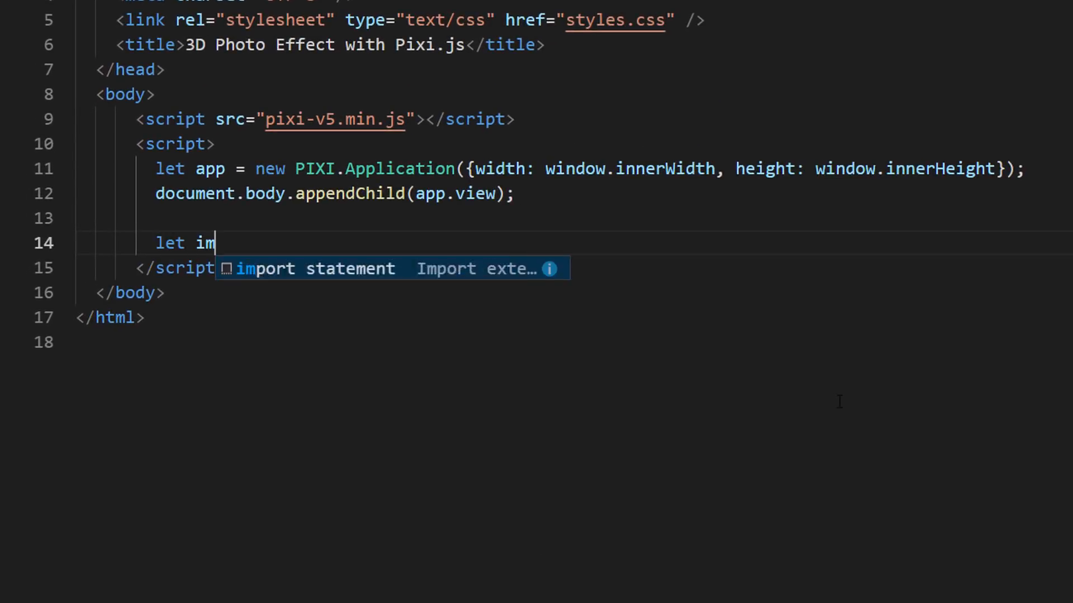
Begin the line declaring img as a new PIXI.Sprite.
{"action": "type", "text": "g = new PIXI.Sprite"}
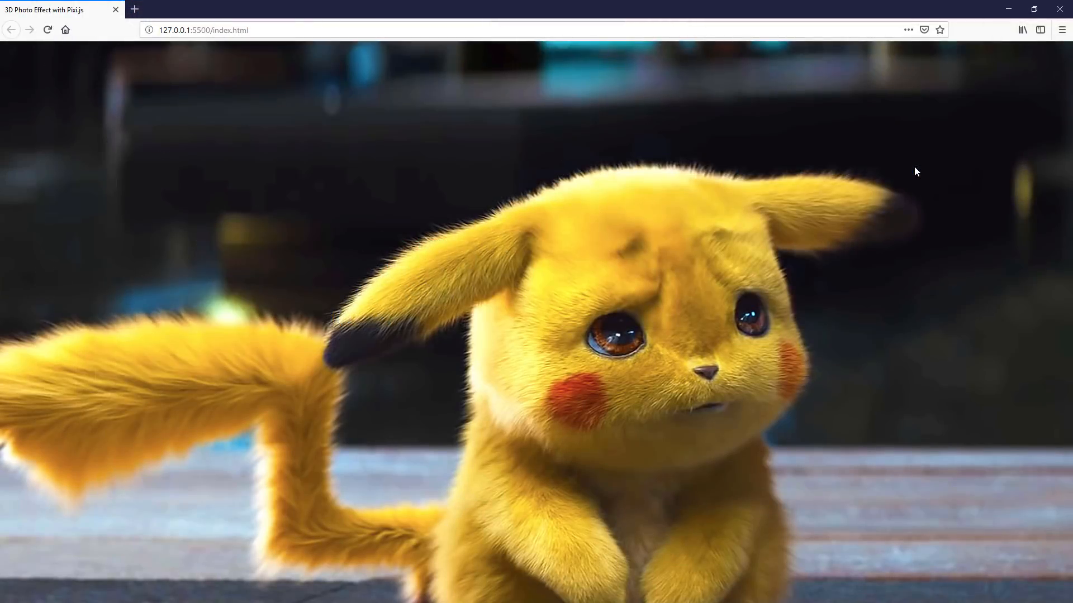
{"action": "mouse_move", "coordinate": [963, 451]}
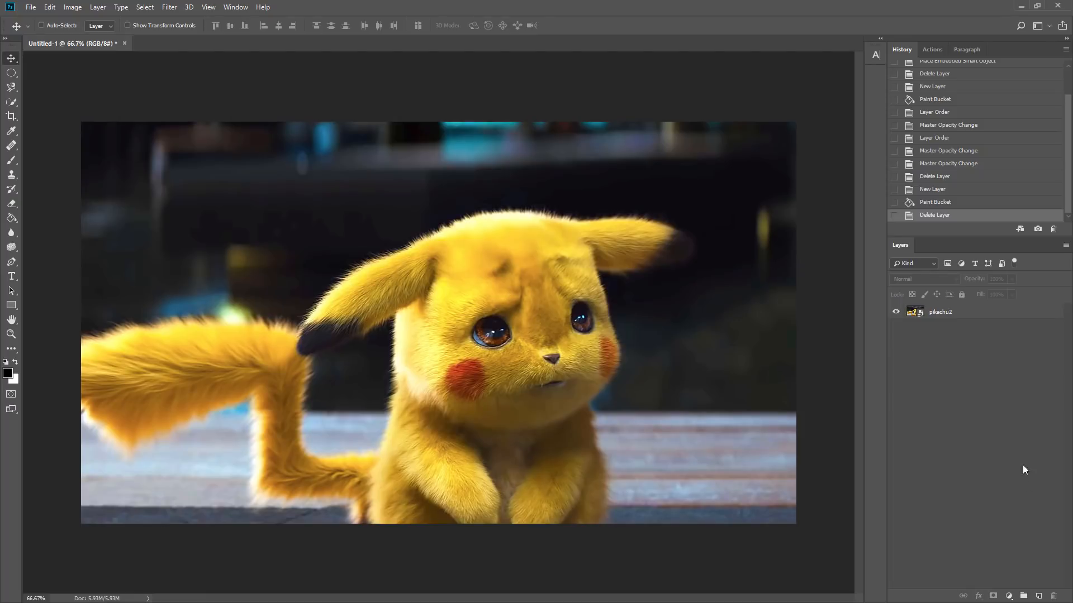
Add empty Layer 1 above the pikachu2 layer in the Layers panel.
{"action": "left_click", "coordinate": [1024, 597]}
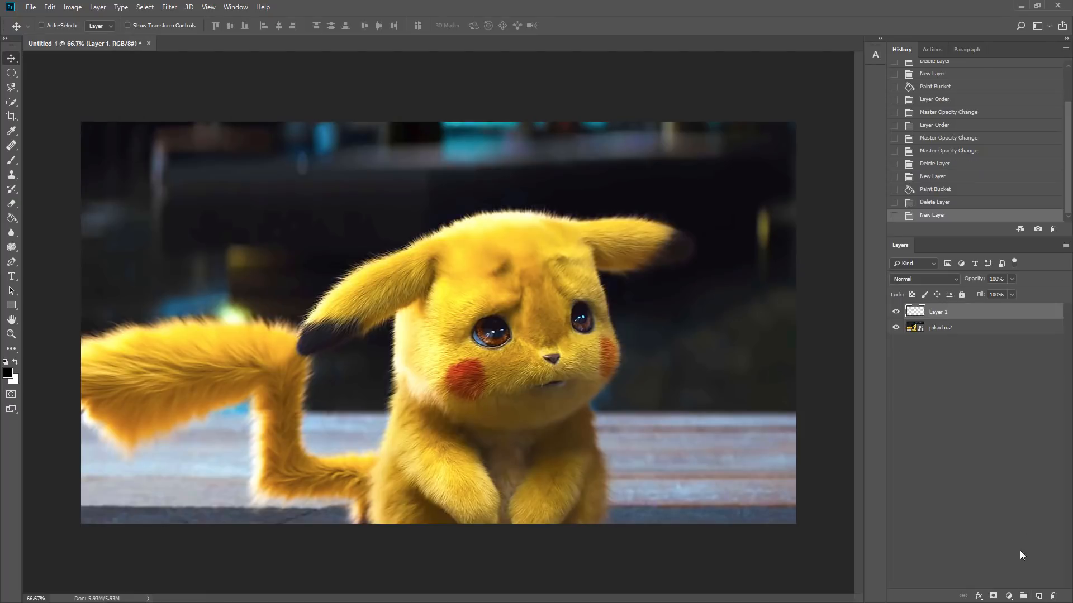
{"action": "mouse_move", "coordinate": [11, 217]}
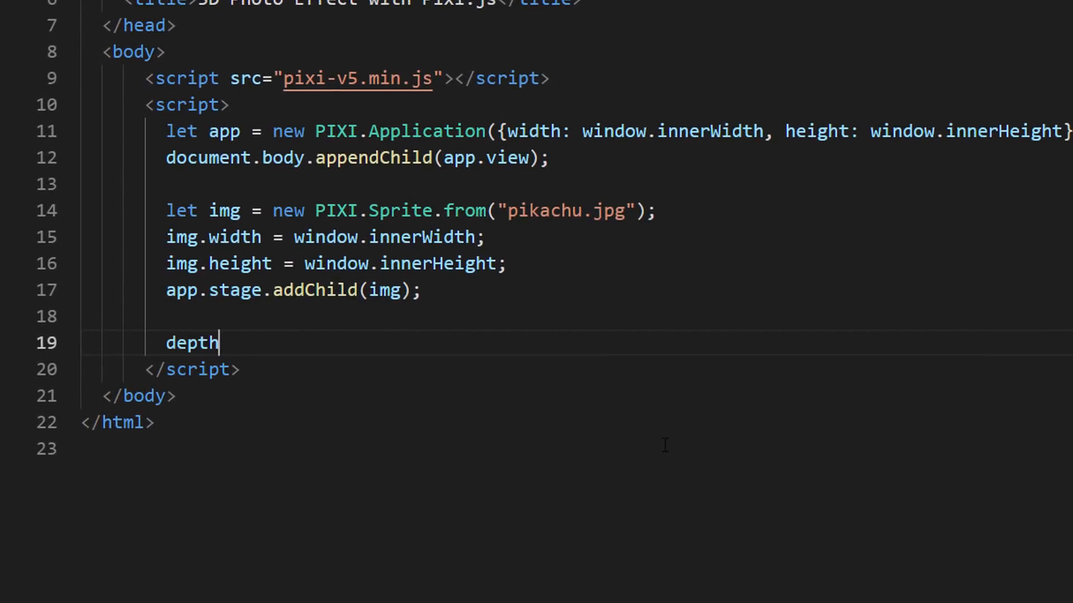
Add a pikachu-map.jpg depthMap sprite to the stage and apply a DisplacementFilter from it.
{"action": "type", "text": "Map = new PIXI.Sprite.from(\"pikachu-map.jpg"}
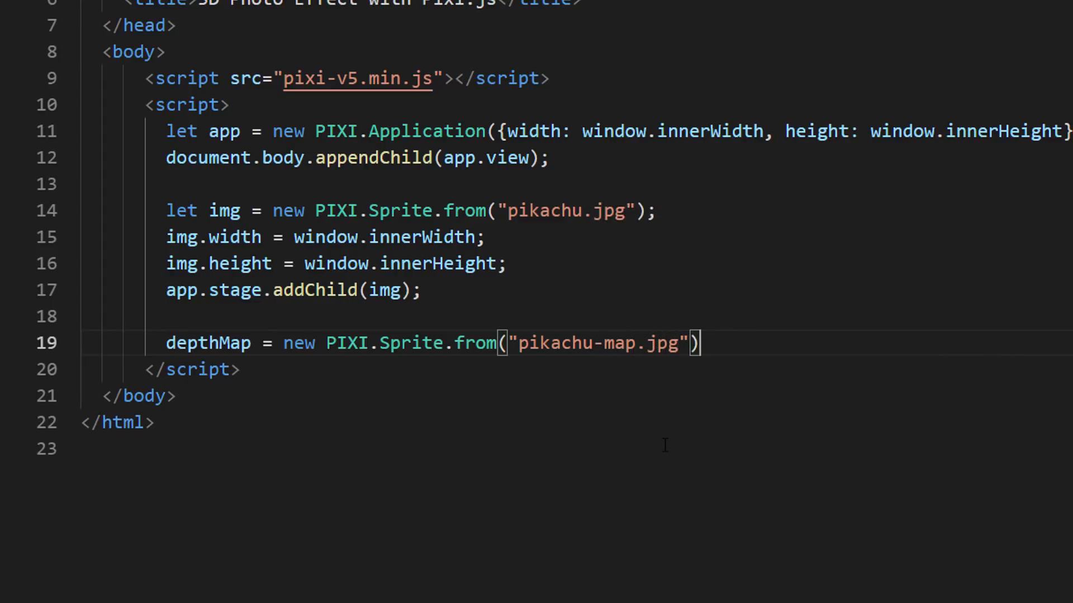
{"action": "type", "text": ";"}
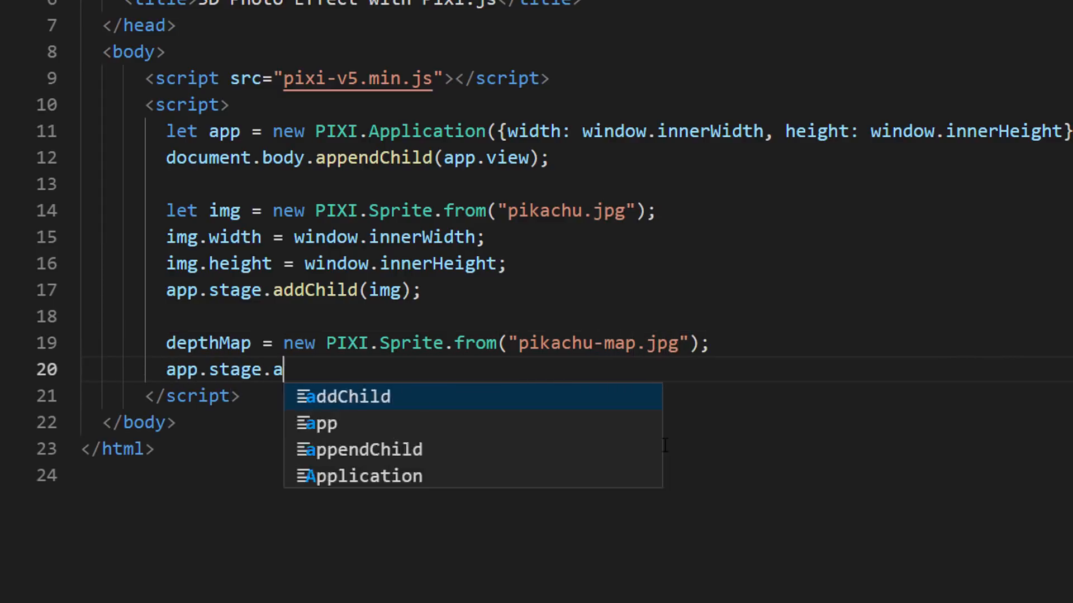
{"action": "type", "text": "ddChild(depthMa"}
{"action": "type", "text": "displacementFilter = new P"}
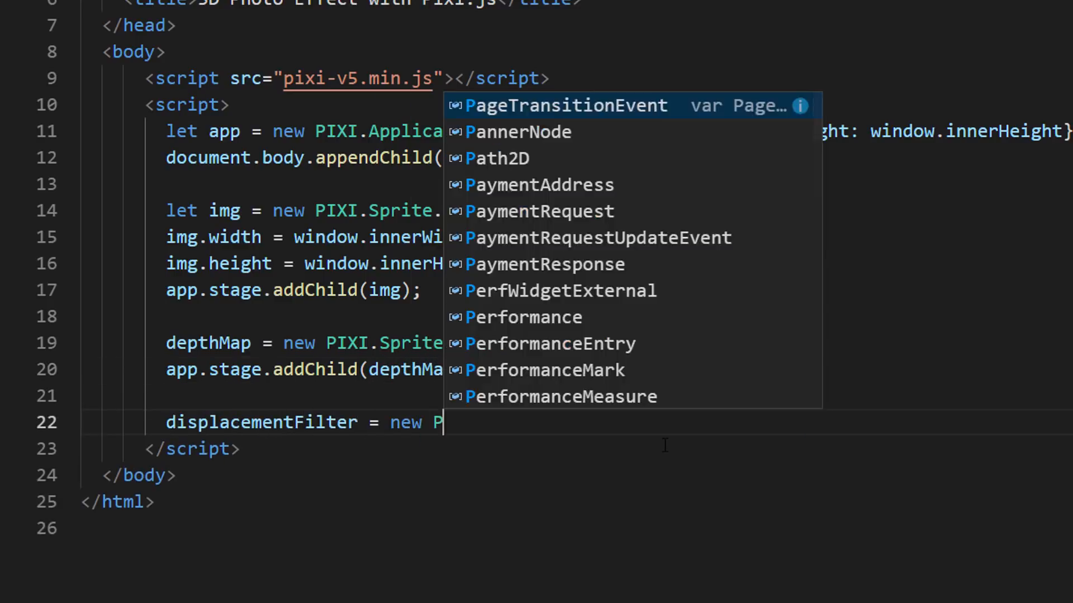
{"action": "type", "text": "IXI.filters.DisplacementFilter"}
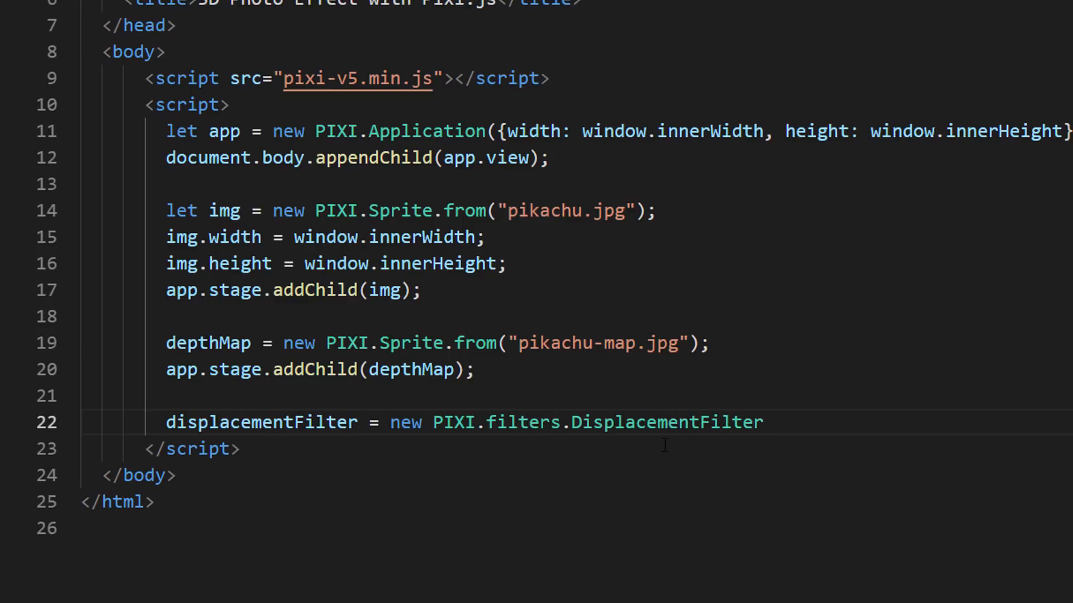
{"action": "type", "text": "(depthMap);"}
{"action": "type", "text": "app.stage.filters = [displacementFilter];"}
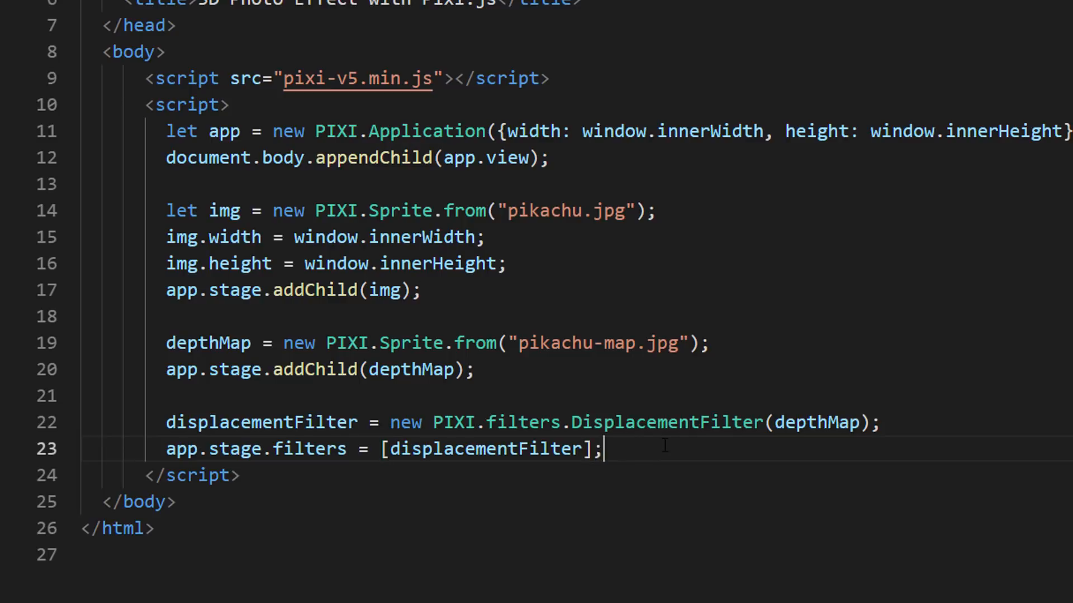
{"action": "key", "text": "Return"}
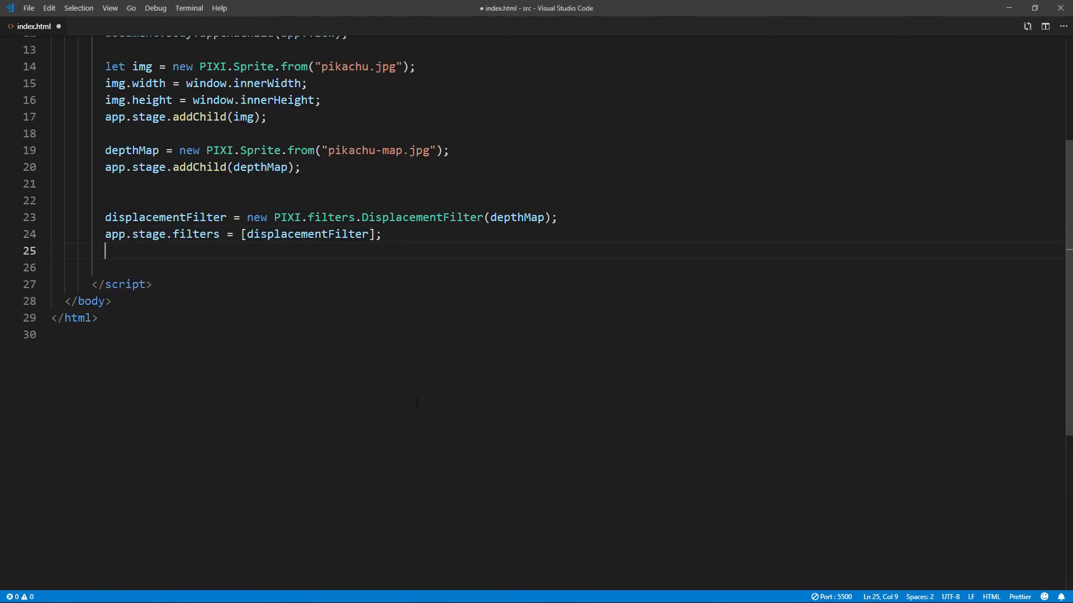
Write window.onmousemove setting displacementFilter scale x, then y, to (innerWidth/2 - clientX)/20.
{"action": "type", "text": "window.onmousemove = function(e) {"}
{"action": "type", "text": "displacementFilter.scale"}
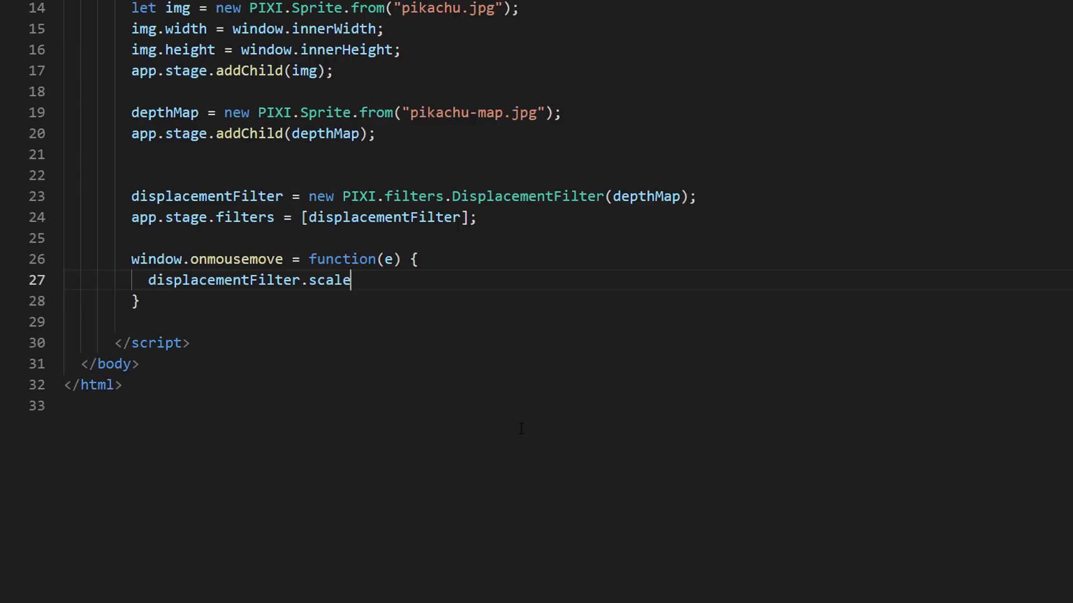
{"action": "type", "text": ".x = window.)"}
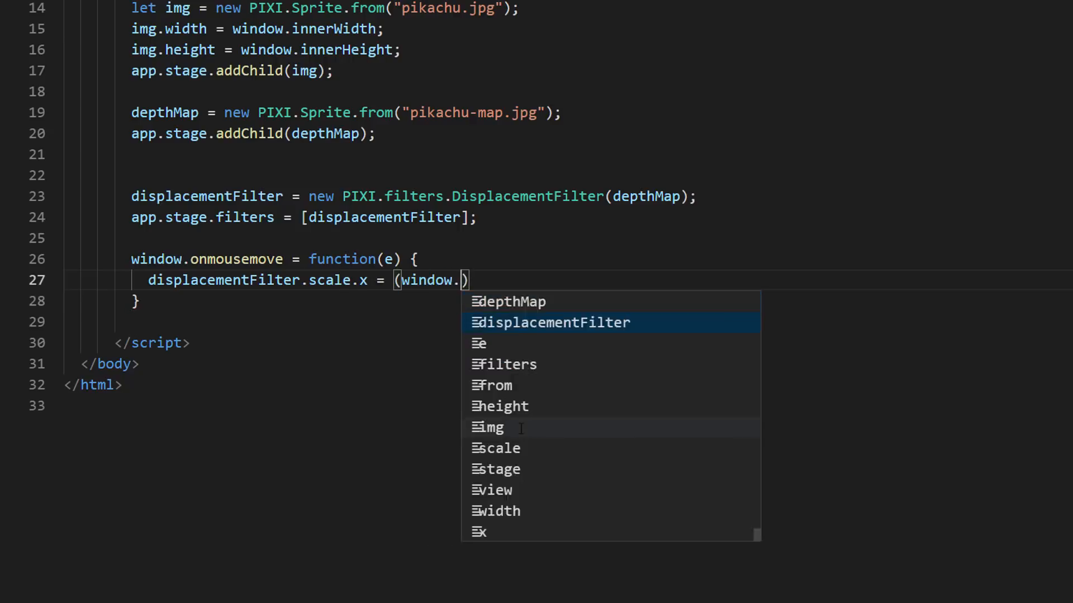
{"action": "type", "text": "innerWidth / 2"}
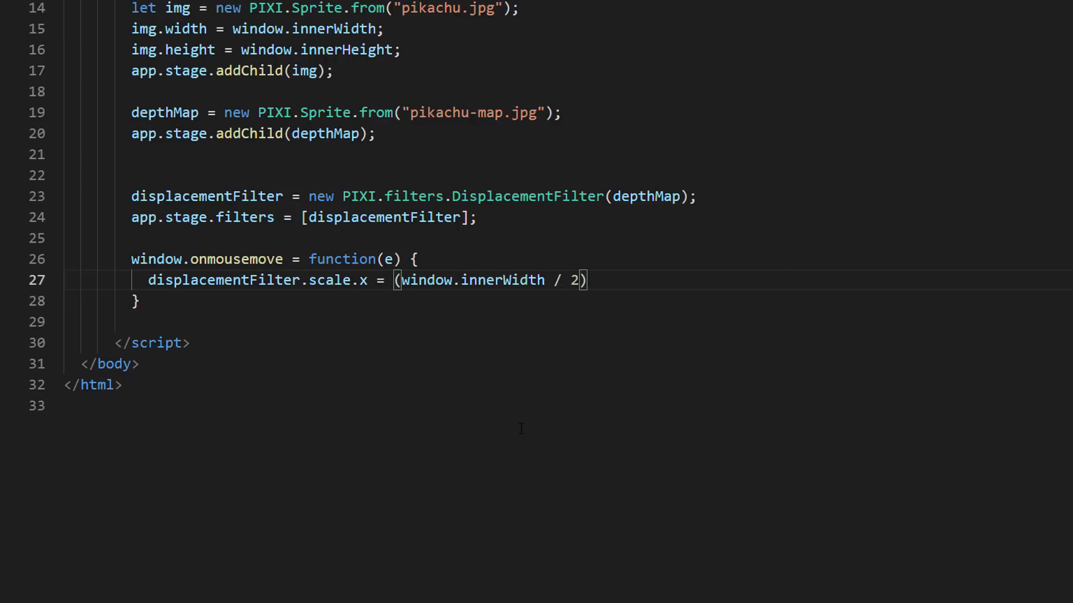
{"action": "type", "text": "- e.clientX"}
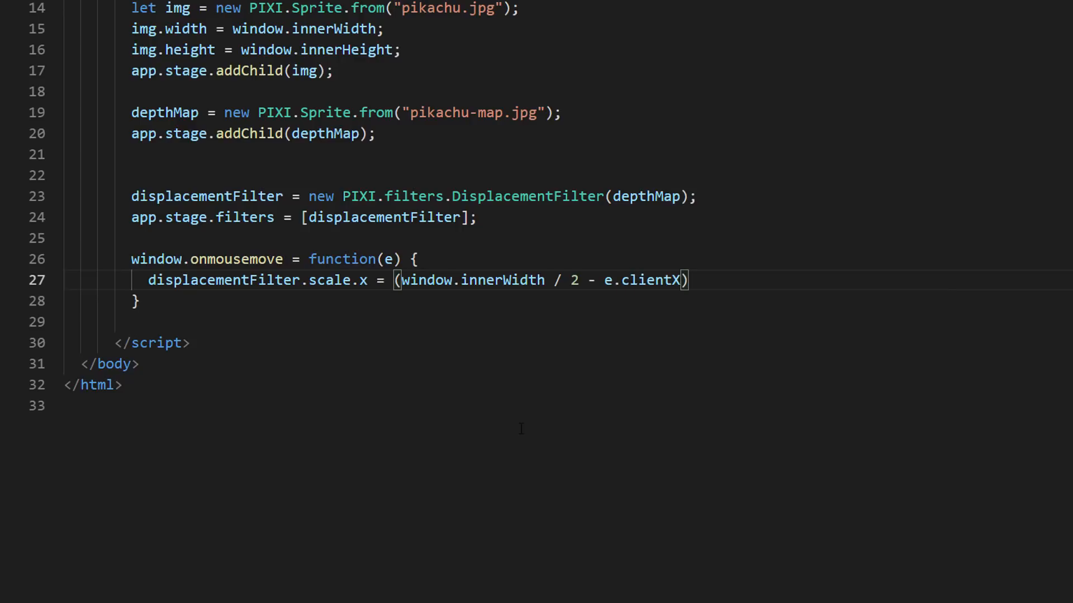
{"action": "type", "text": "/20;"}
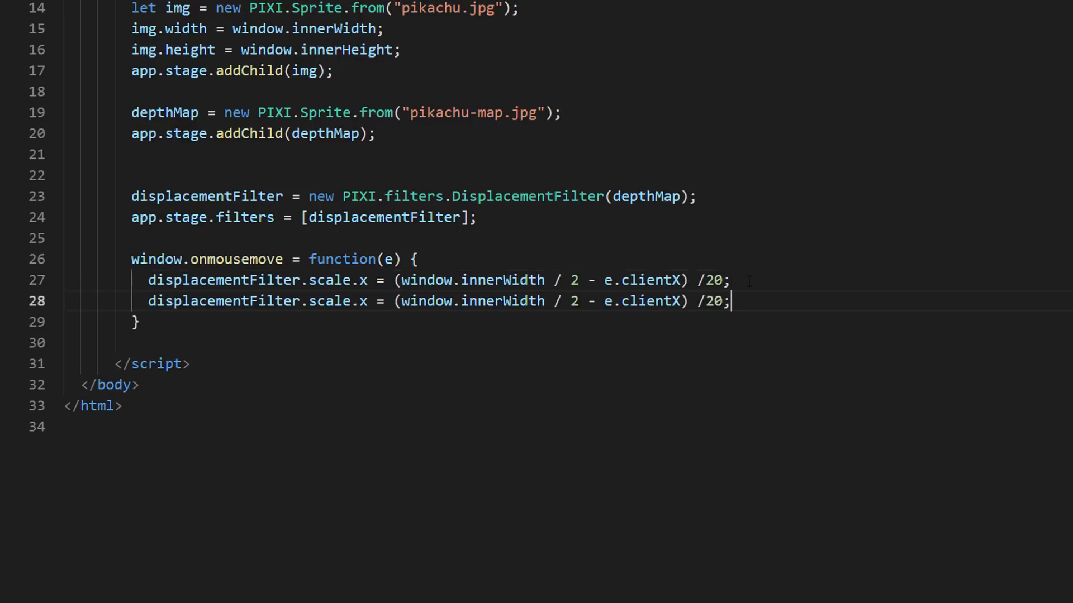
{"action": "type", "text": "y"}
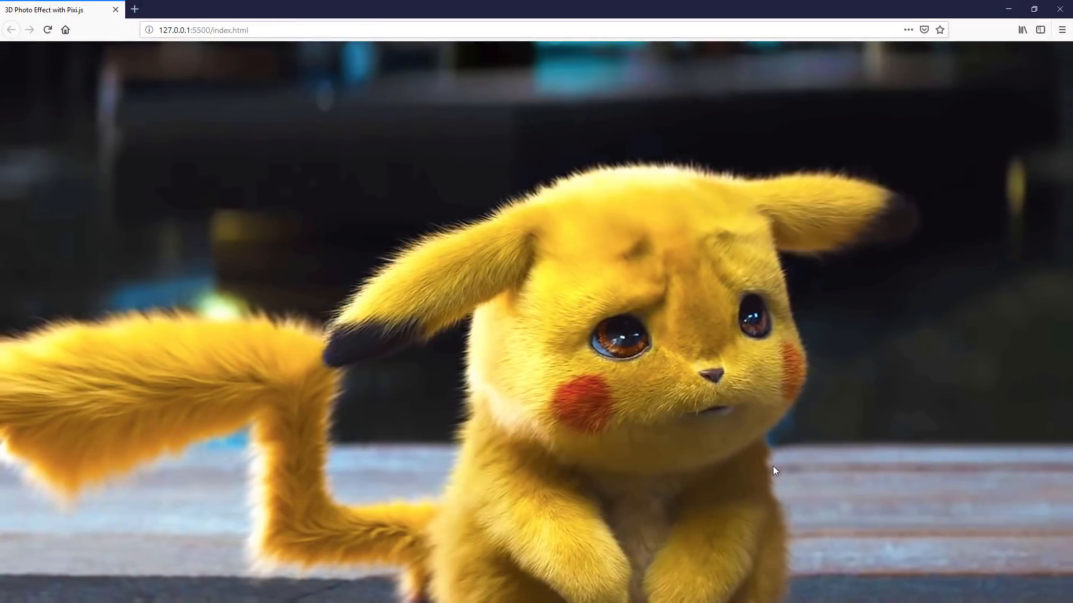
{"action": "mouse_move", "coordinate": [430, 91]}
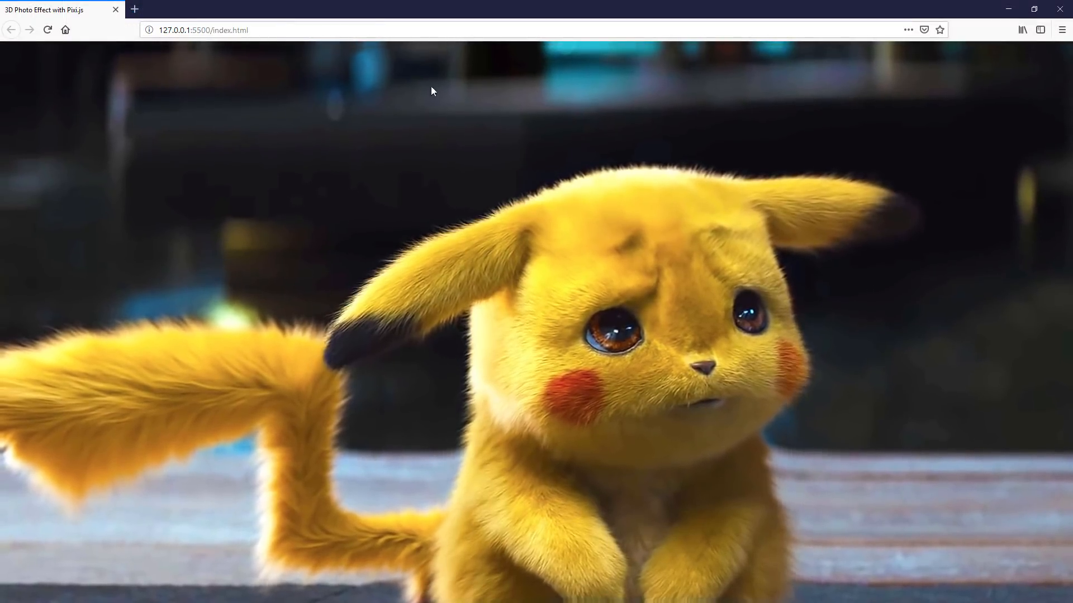
{"action": "mouse_move", "coordinate": [472, 528]}
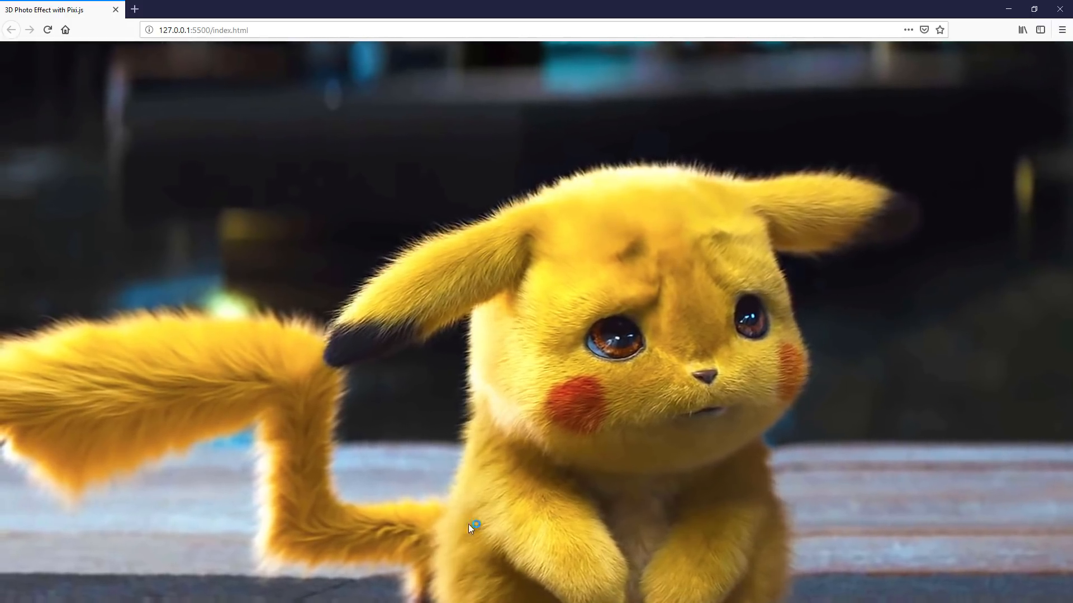
{"action": "mouse_move", "coordinate": [493, 229]}
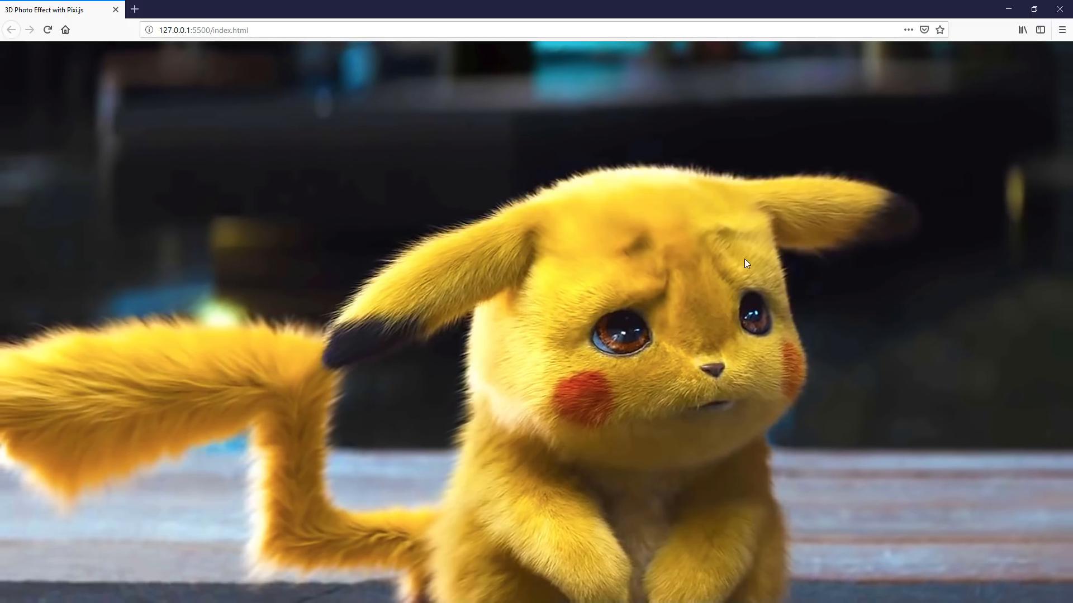
{"action": "mouse_move", "coordinate": [277, 78]}
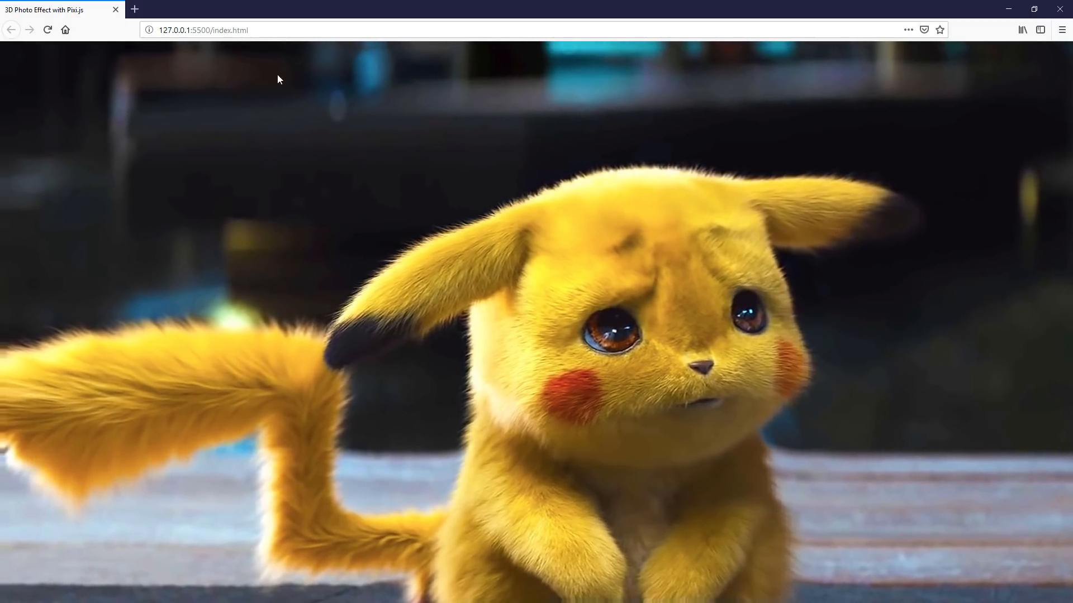
{"action": "mouse_move", "coordinate": [613, 404]}
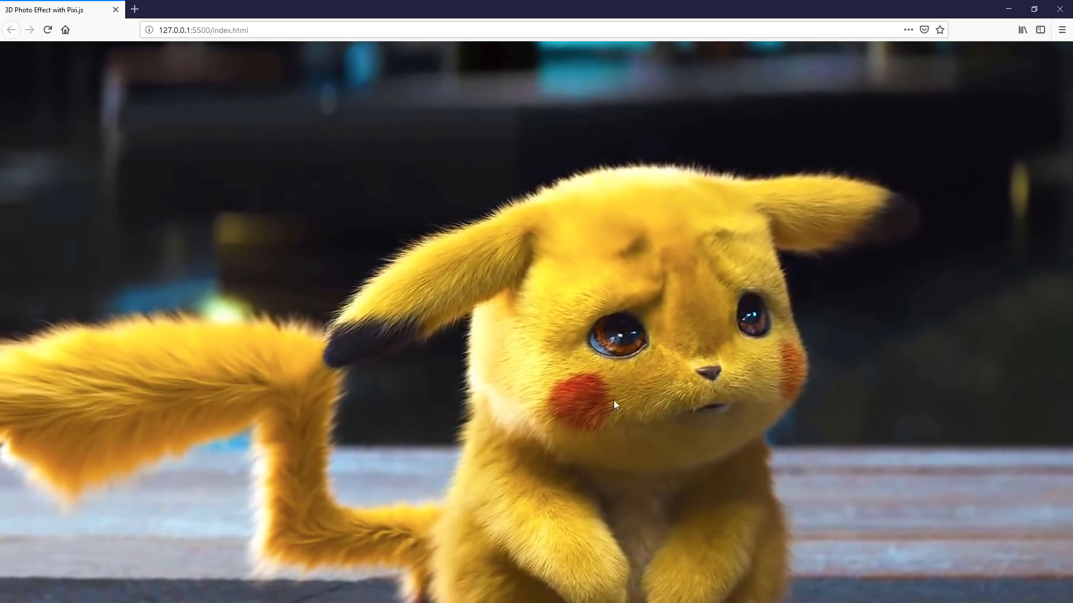
{"action": "mouse_move", "coordinate": [345, 548]}
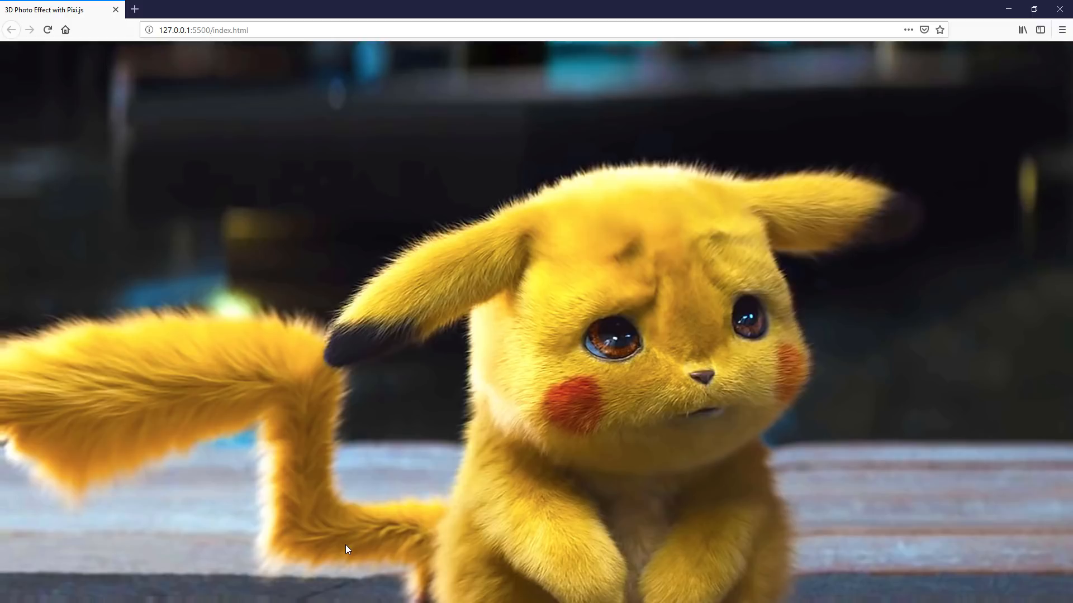